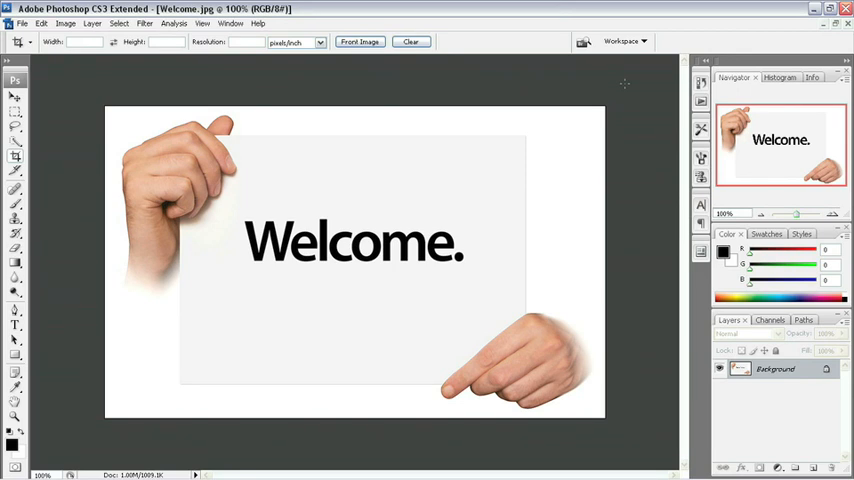
mouse_move(268, 188)
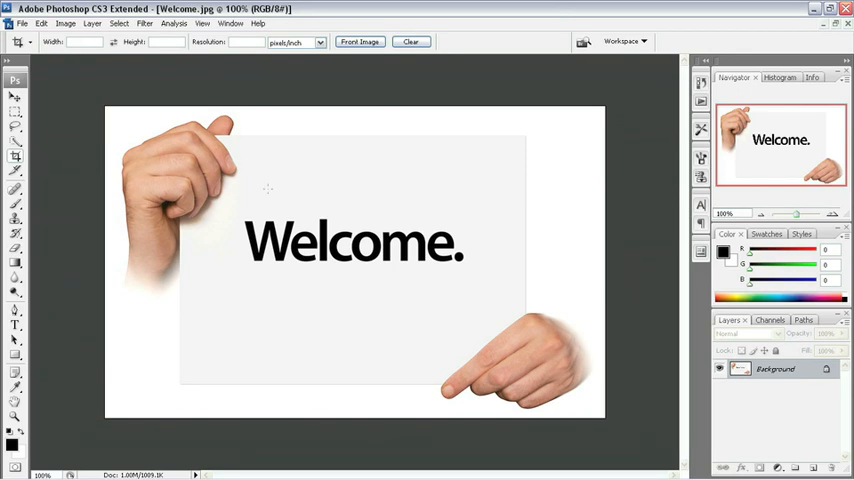
Open the Color Settings dialog from the Edit menu
left_click(41, 23)
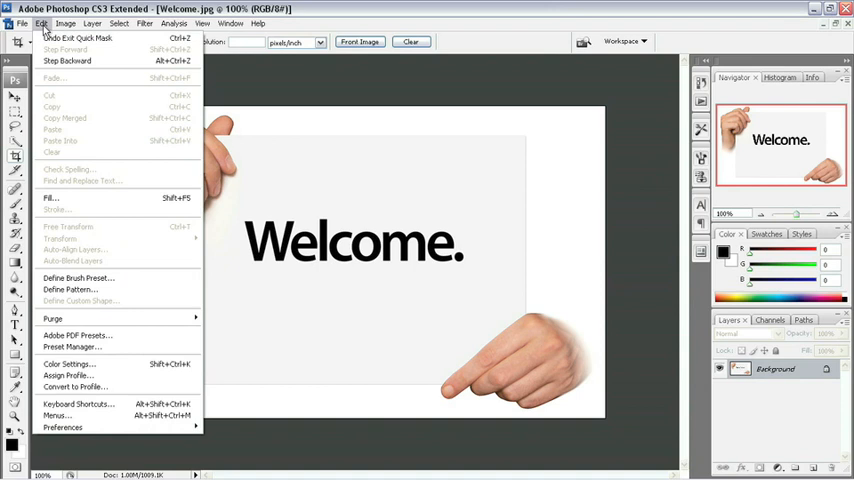
mouse_move(75, 335)
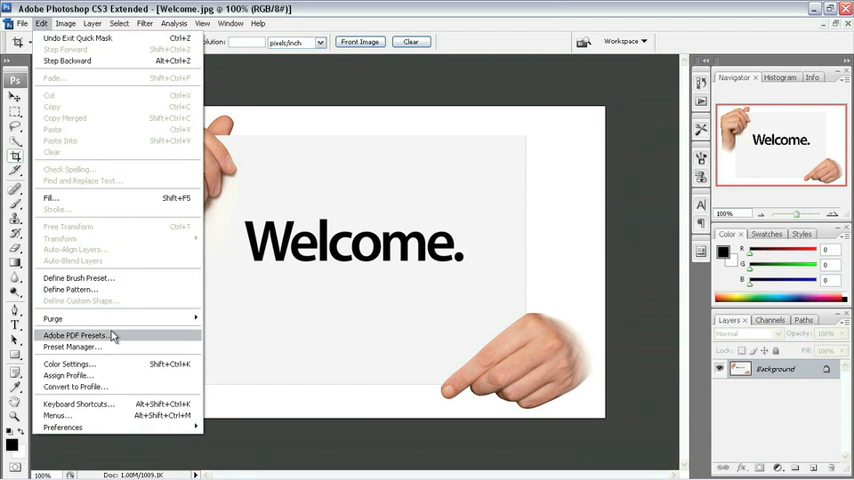
left_click(69, 363)
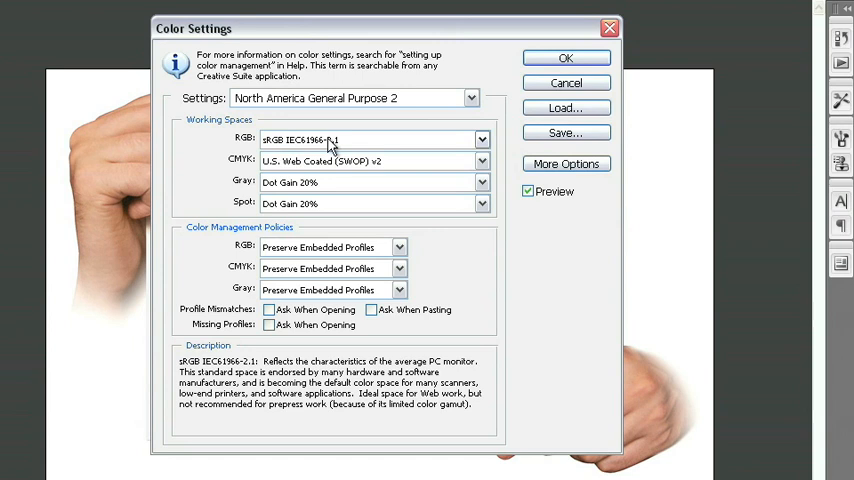
Choose Adobe RGB (1998) as the RGB working space in Color Settings
left_click(482, 139)
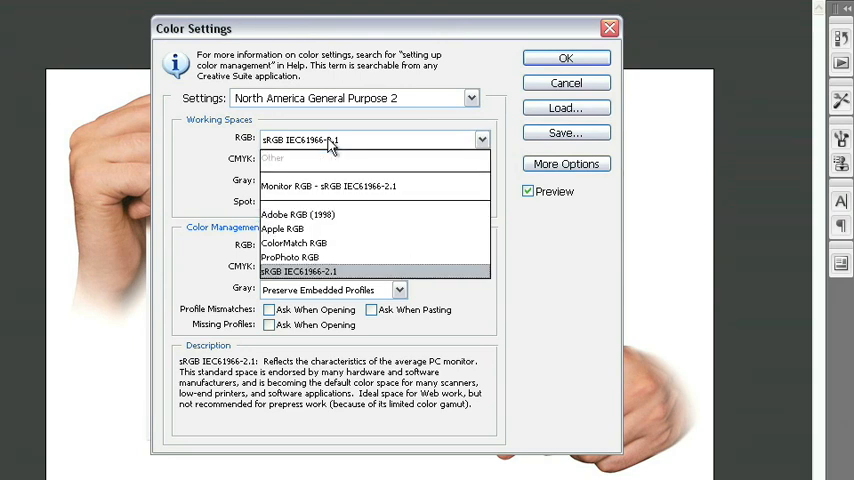
mouse_move(350, 214)
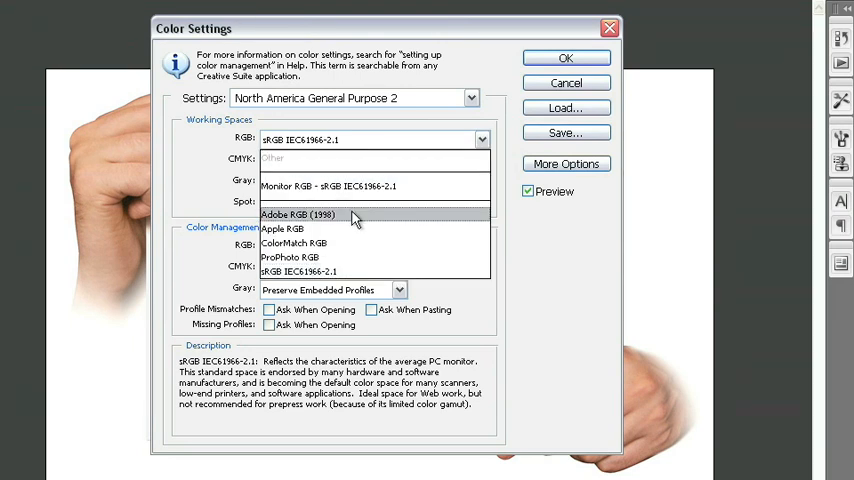
left_click(297, 214)
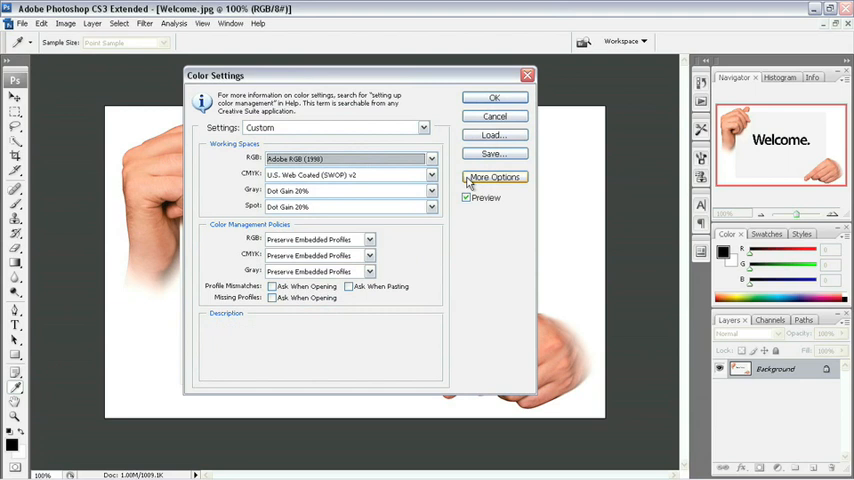
Under More Options, set the conversion intent to Perceptual and confirm Color Settings
left_click(494, 177)
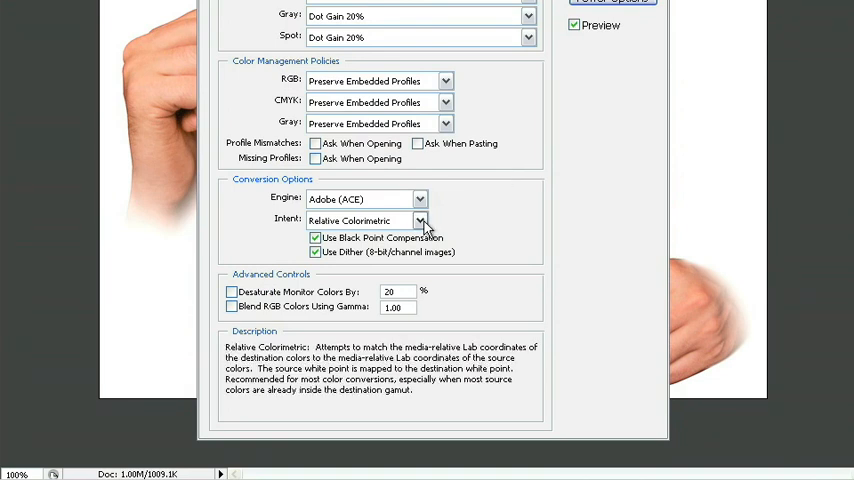
left_click(419, 220)
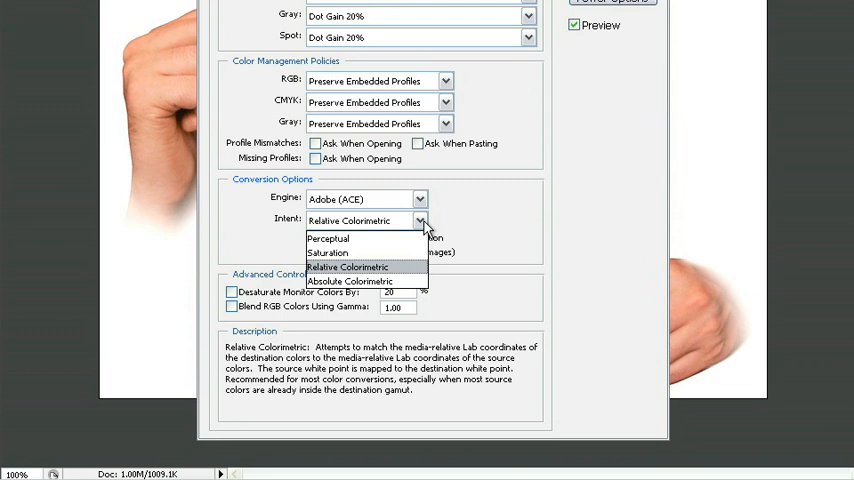
left_click(328, 238)
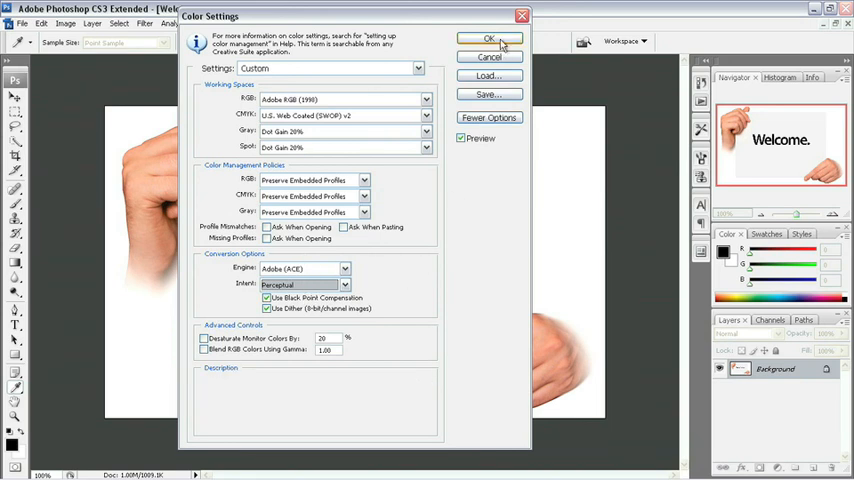
left_click(489, 38)
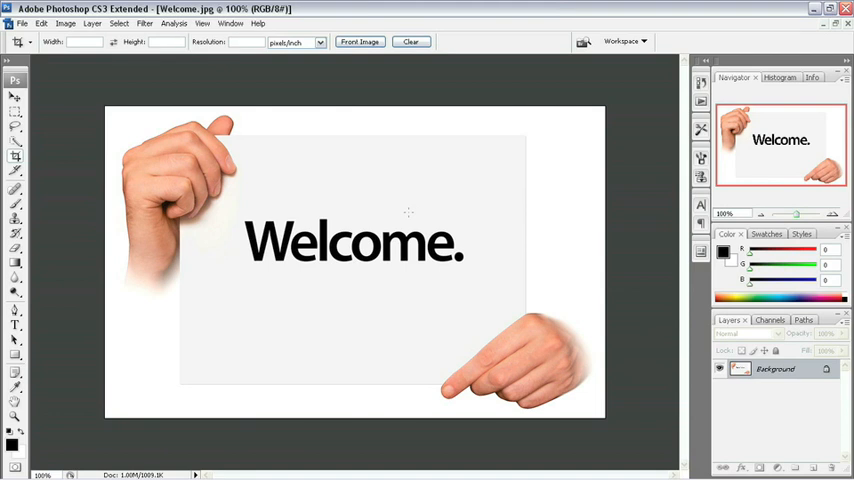
mouse_move(388, 191)
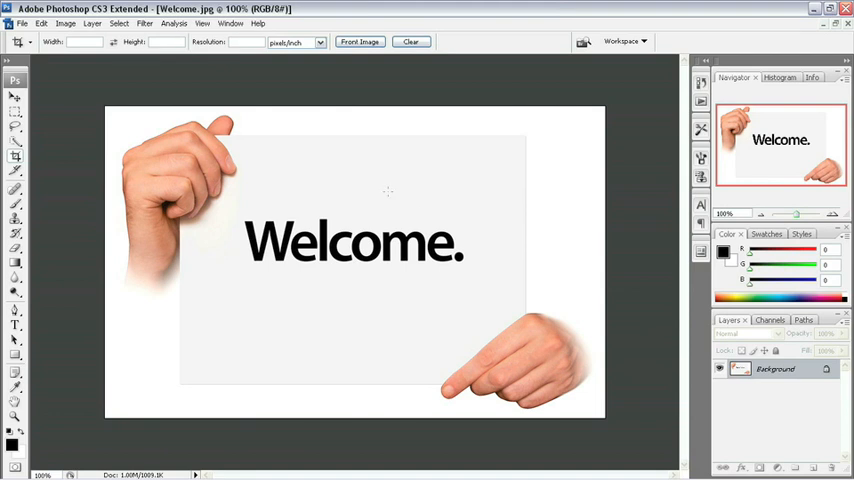
mouse_move(284, 197)
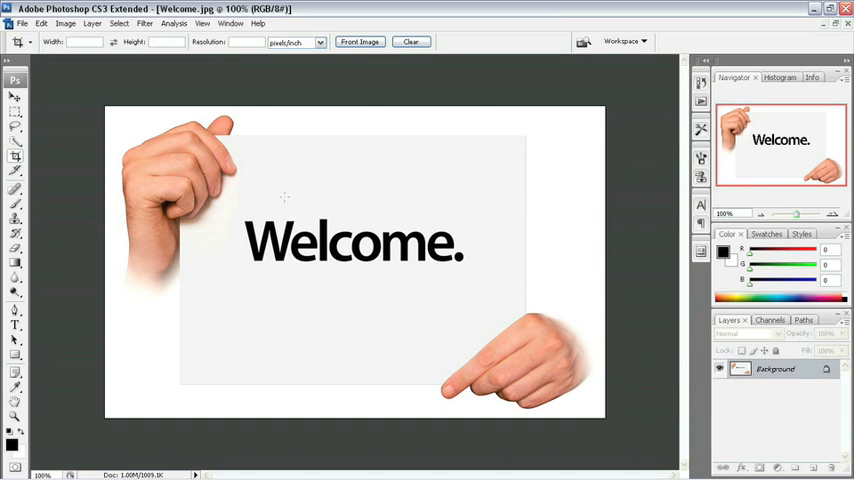
mouse_move(233, 215)
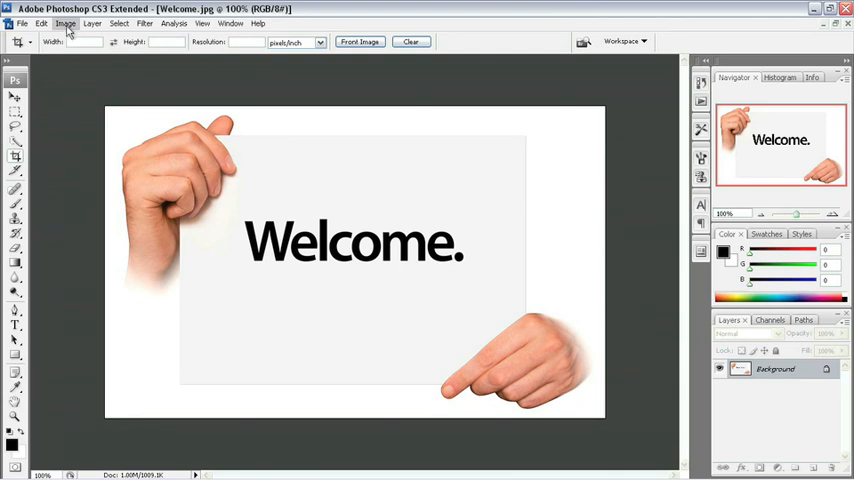
left_click(42, 23)
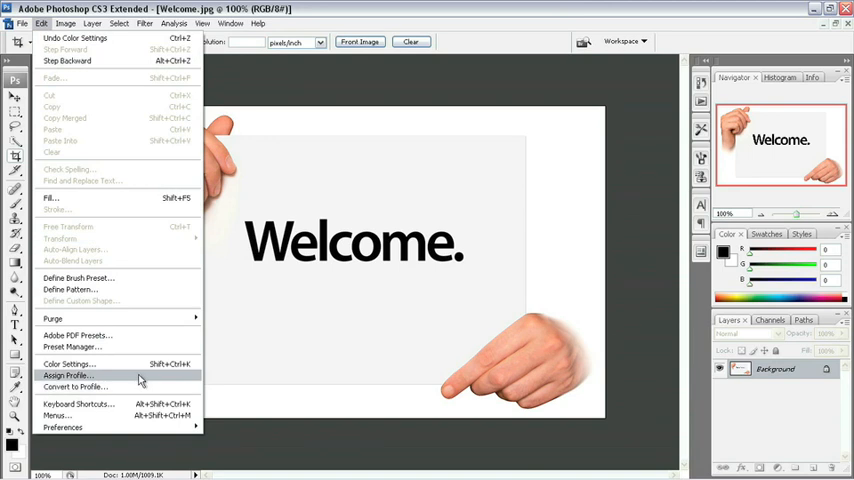
left_click(67, 375)
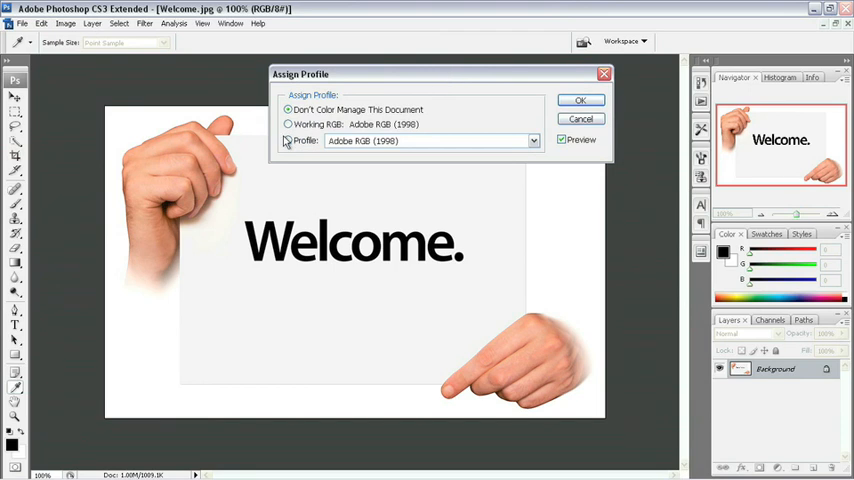
left_click(288, 140)
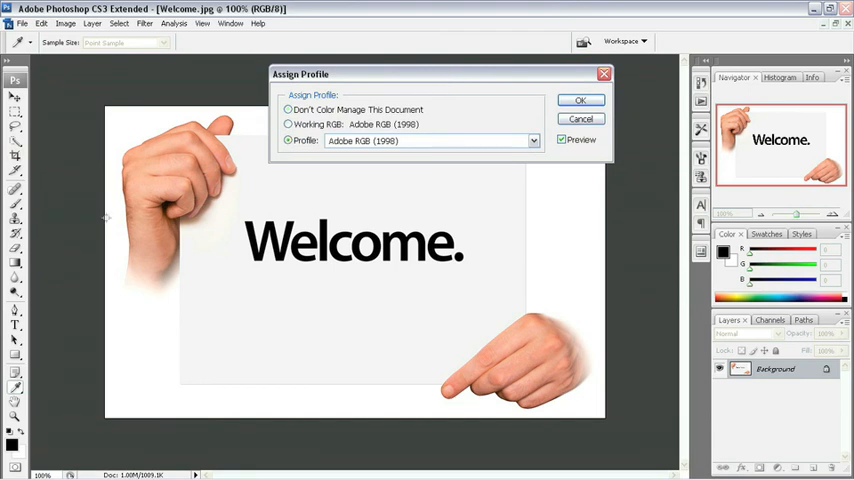
mouse_move(367, 313)
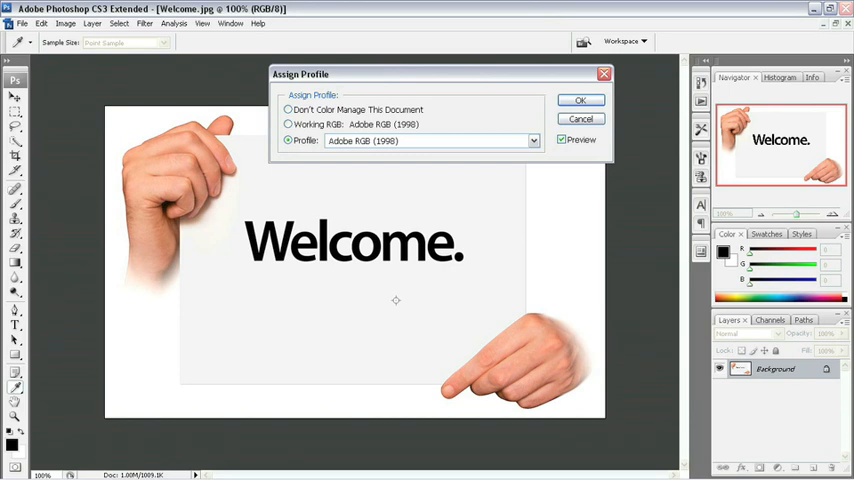
mouse_move(381, 175)
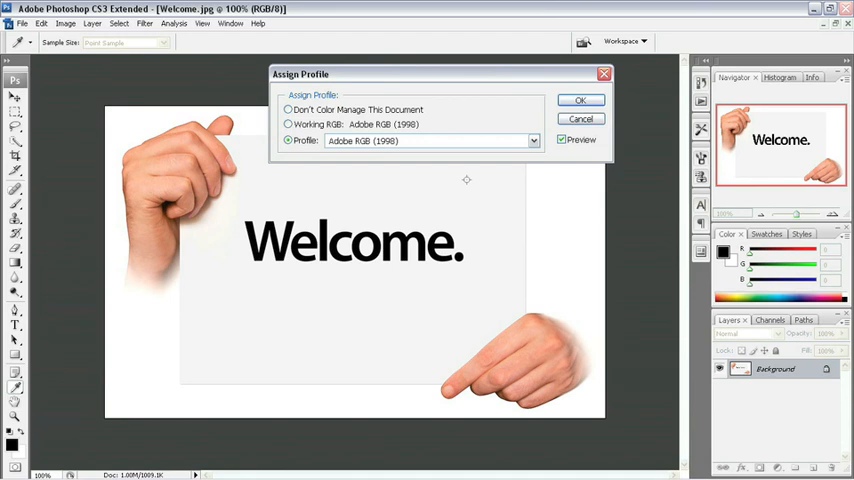
left_click(580, 99)
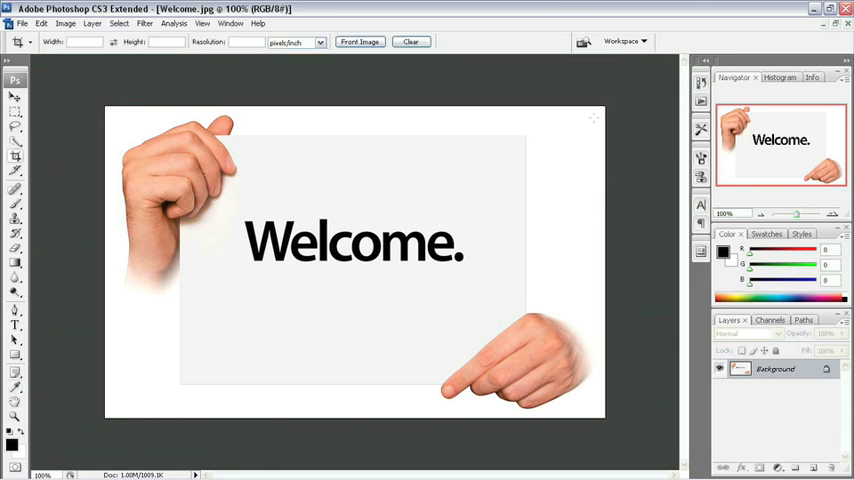
Convert Welcome.jpg to the Adobe RGB (1998) destination profile via Convert to Profile
left_click(41, 23)
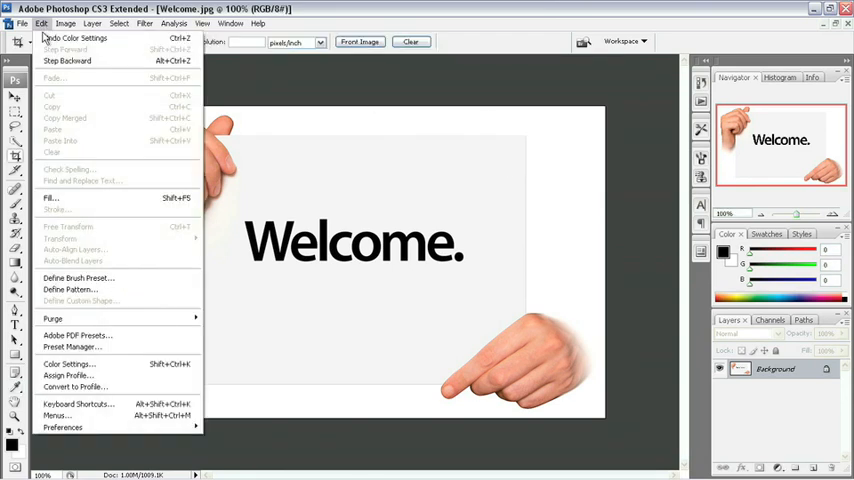
left_click(75, 388)
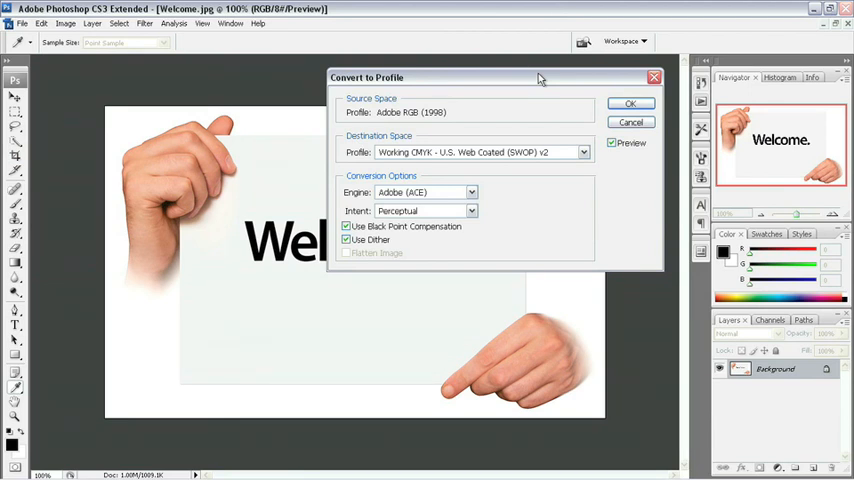
mouse_move(560, 127)
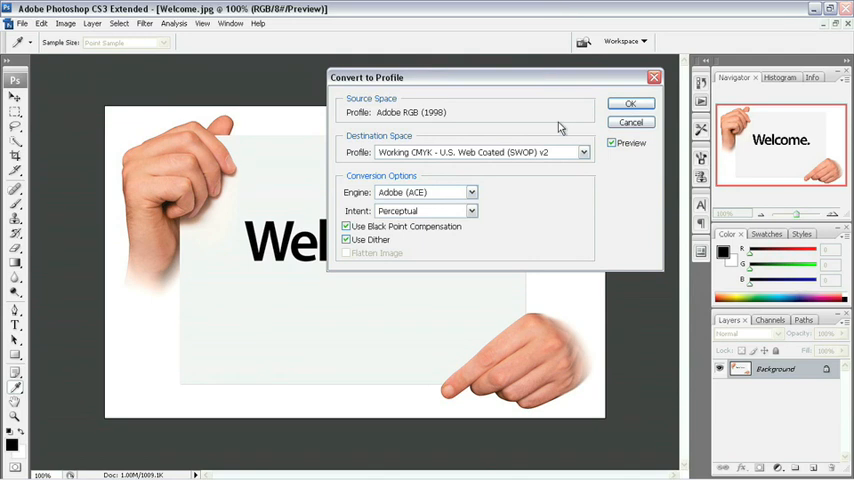
left_click(583, 152)
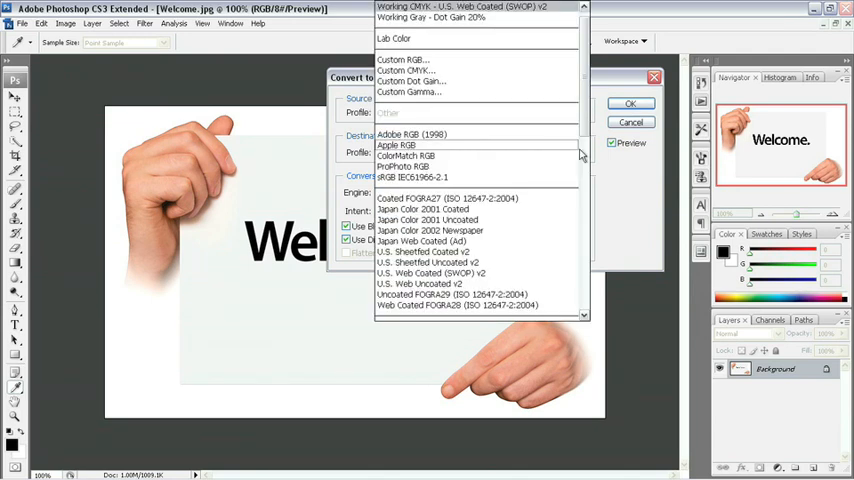
mouse_move(555, 140)
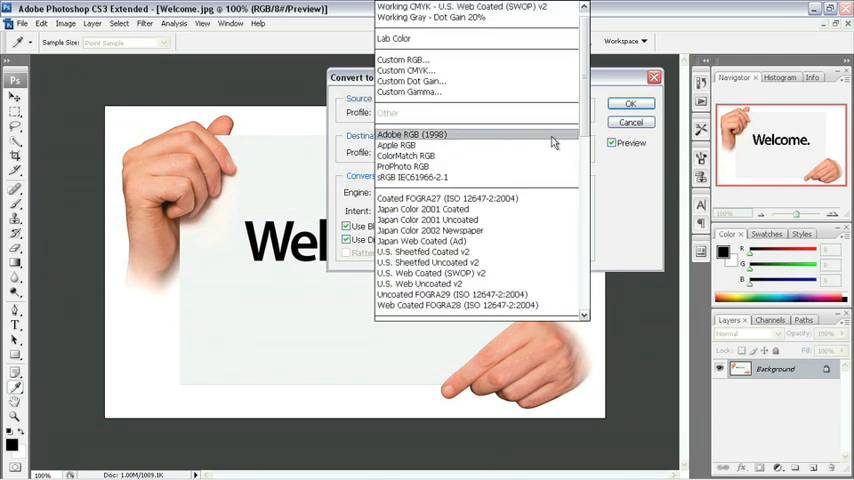
left_click(411, 134)
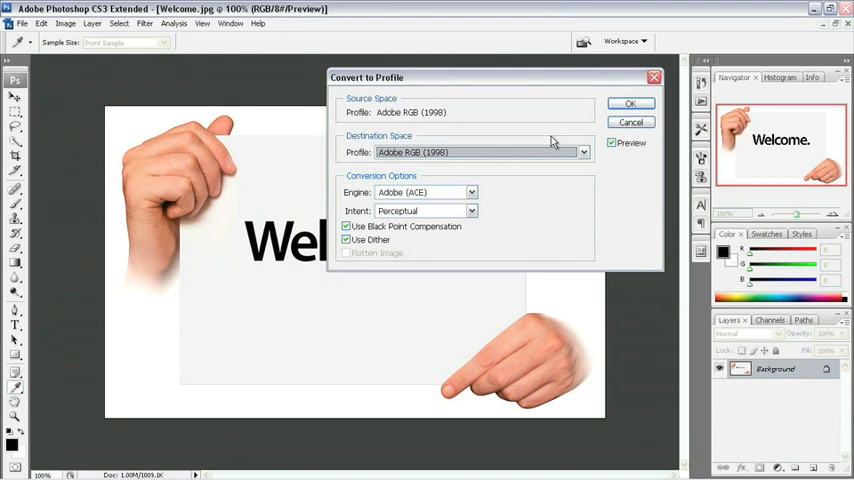
mouse_move(313, 200)
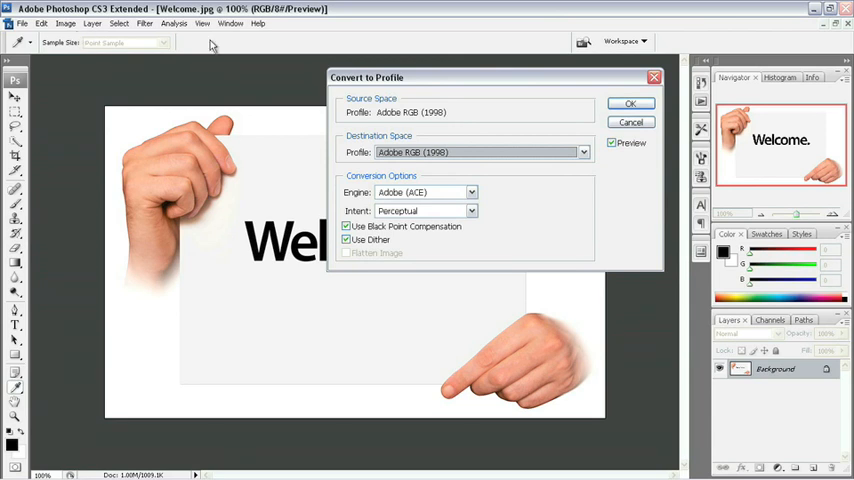
left_click(630, 103)
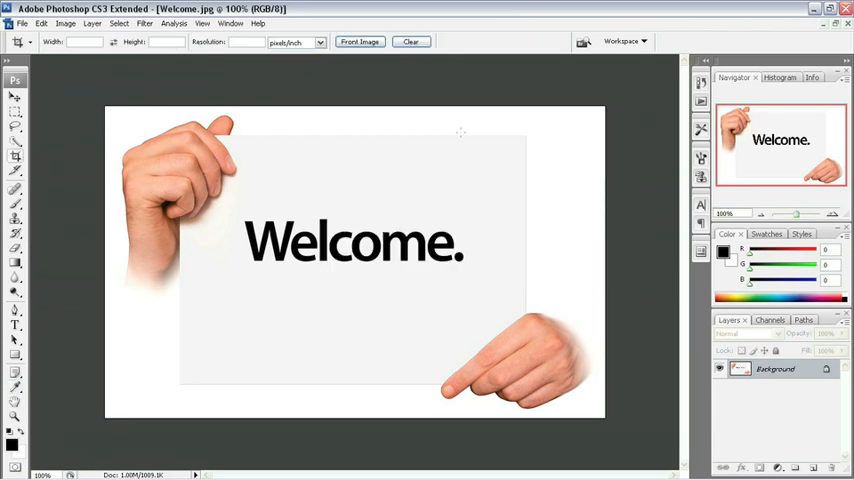